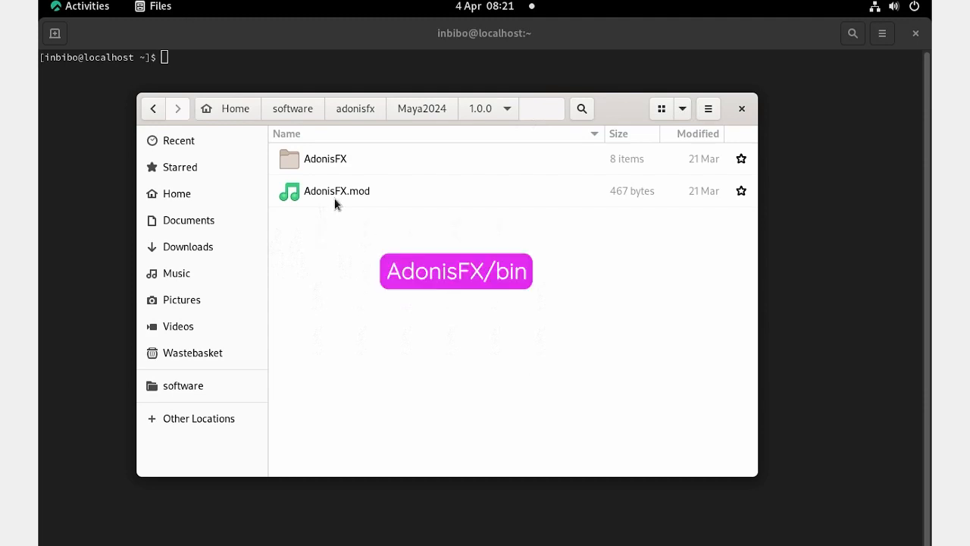
Browse into the AdonisFX plugin folder and then its bin subfolder.
double_click(325, 159)
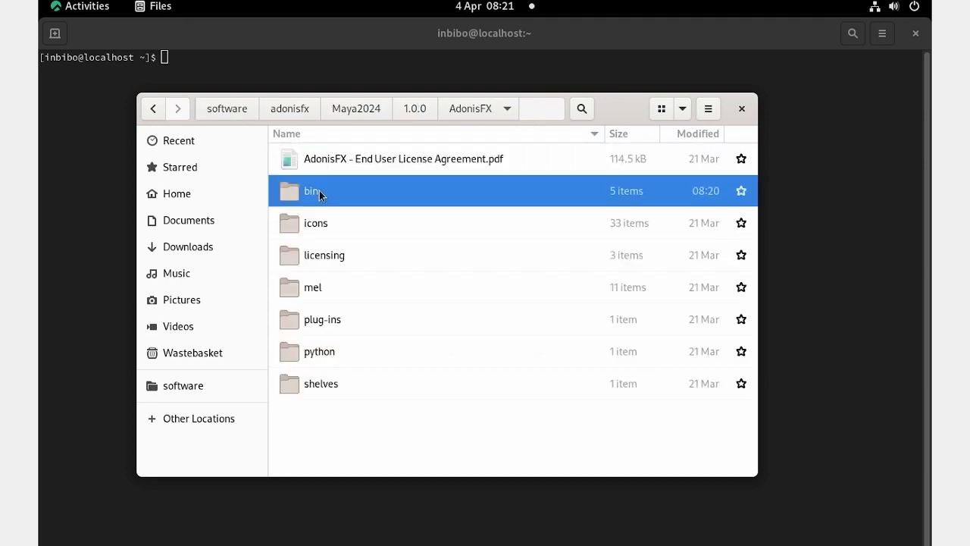
double_click(312, 191)
type("cd software/adonisfx/Maya2024/1.0.0/AdonisFX/bin/")
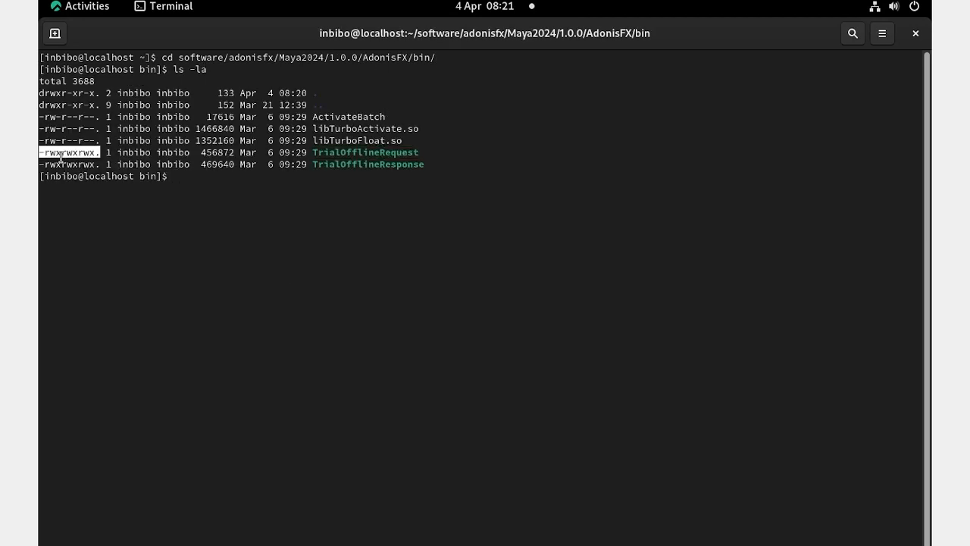
Run ./TrialOfflineRequest from the AdonisFX bin folder to generate the offline trial request.
type("./TrialOfflineRequest")
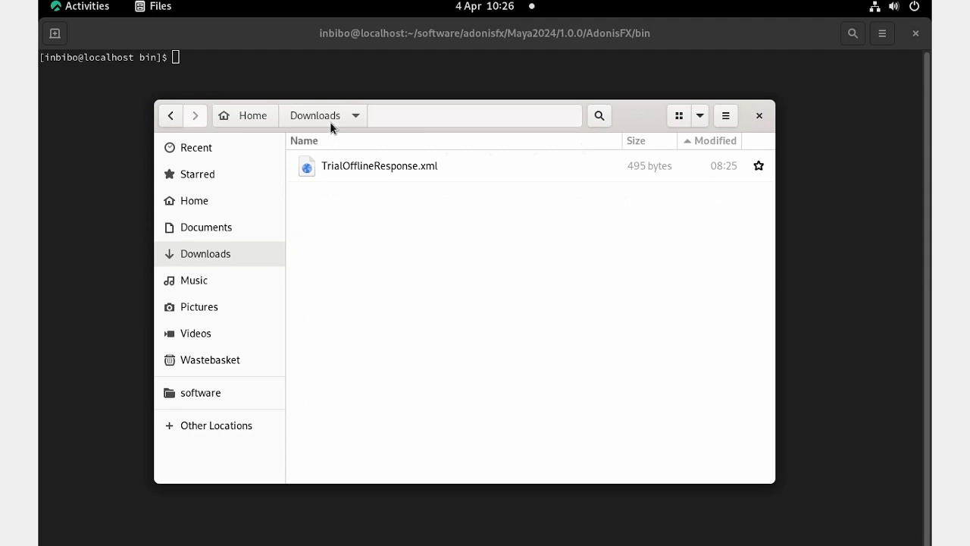
Select the downloaded TrialOfflineResponse.xml and browse software/adonisfx/Maya2024 into the 1.0.0 folder.
left_click(379, 165)
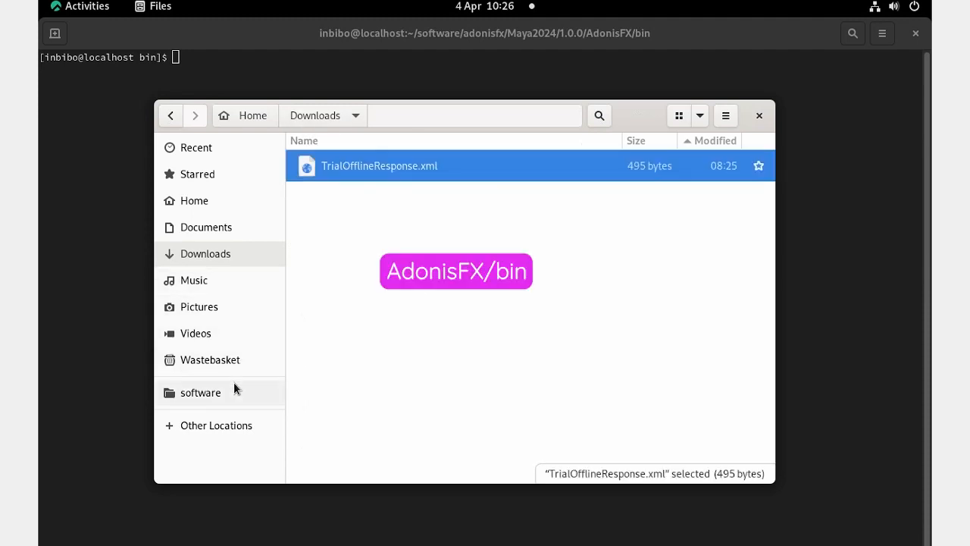
left_click(200, 391)
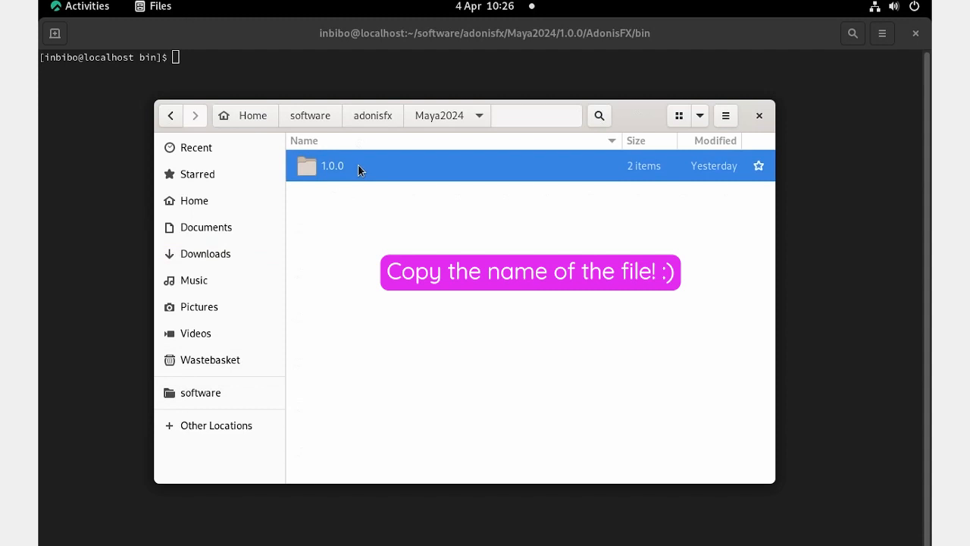
double_click(332, 165)
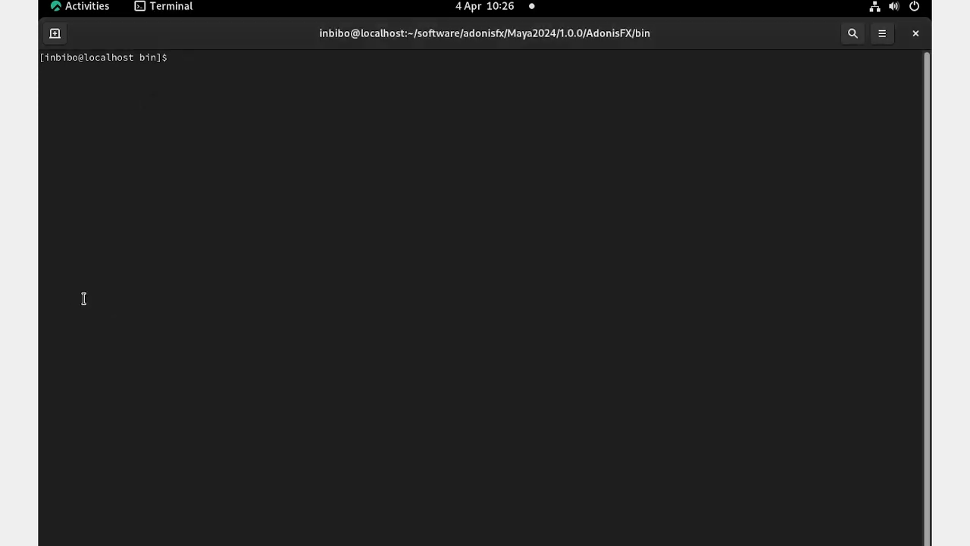
List bin with ls -la to confirm TrialOfflineResponse.xml, then run ./TrialOfflineResponse to start the trial.
type("ls -la")
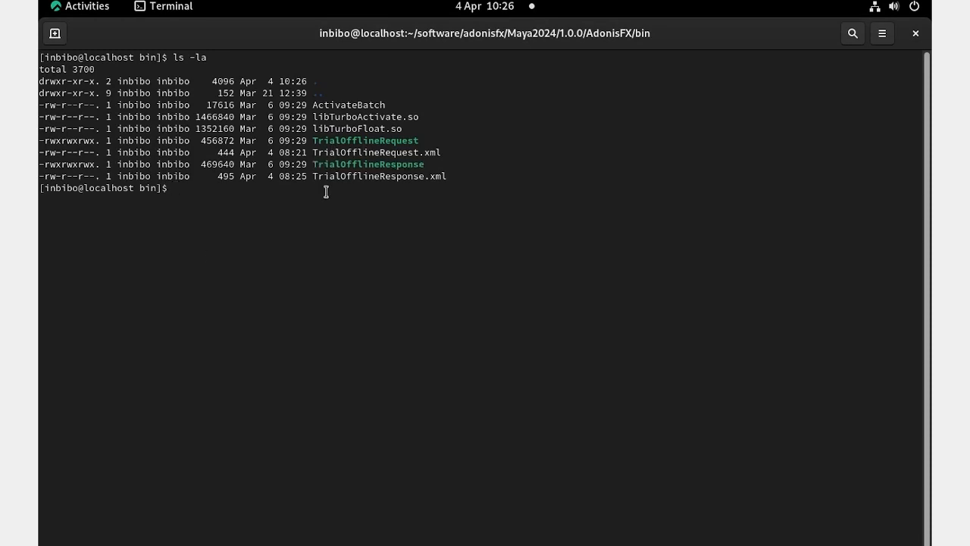
type("./TrialOfflineResponse")
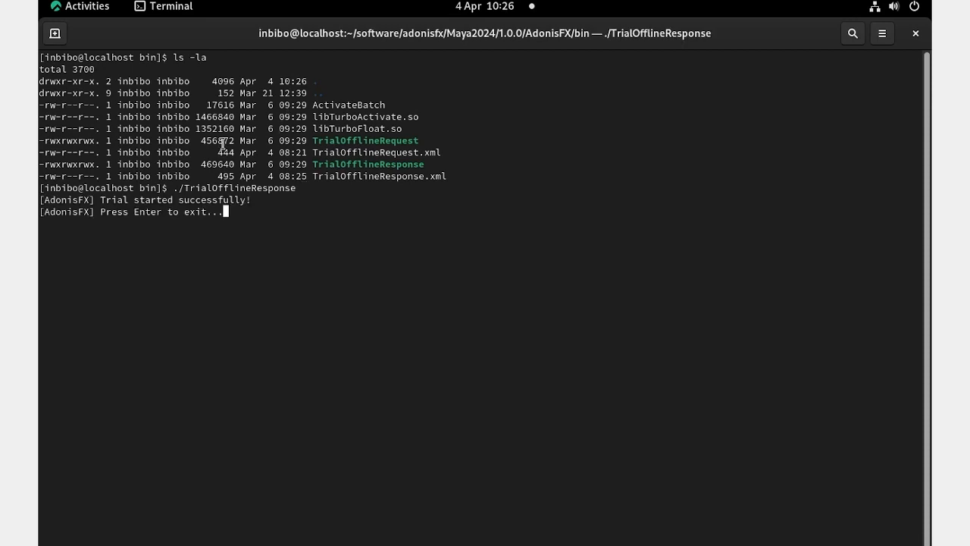
mouse_move(221, 212)
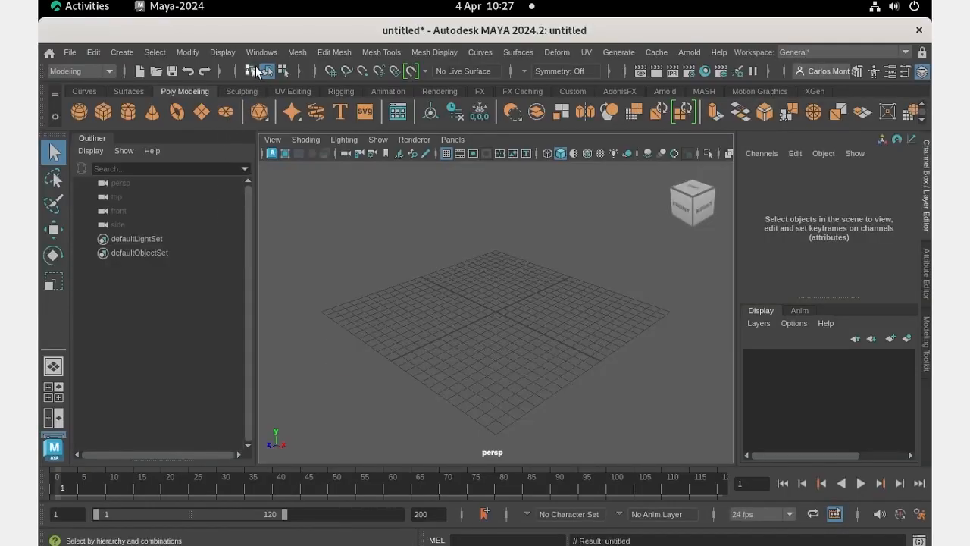
Bring up Maya's Plug-in Manager and filter it to adonisfx, showing AdonisFX.so unloaded.
left_click(261, 52)
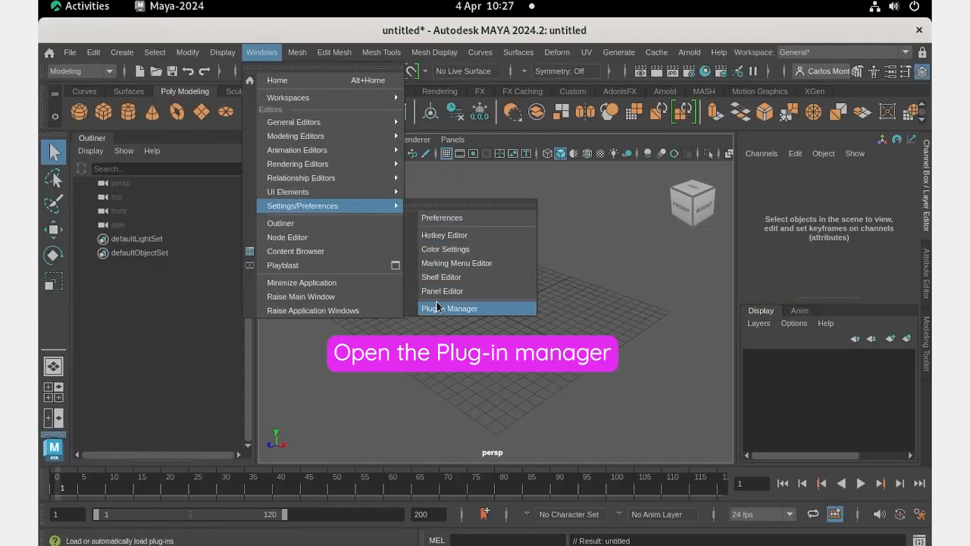
left_click(449, 308)
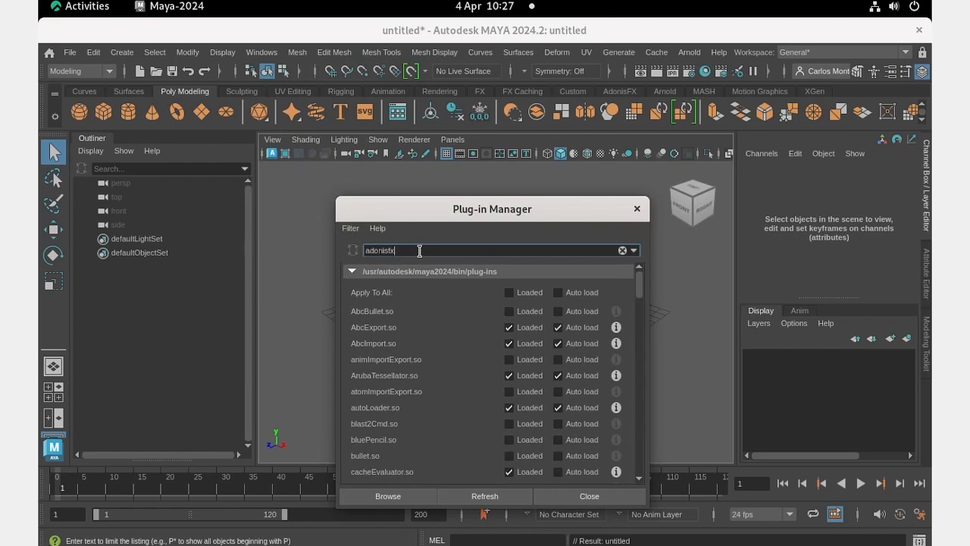
type("adonisfx")
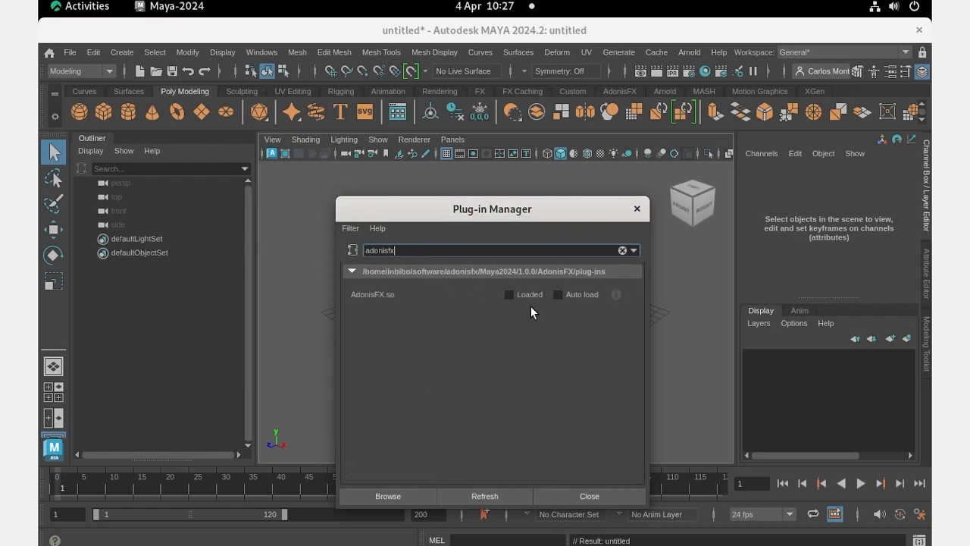
Load AdonisFX.so, continue with the trial, and accept the 30-day expiry notice.
left_click(510, 294)
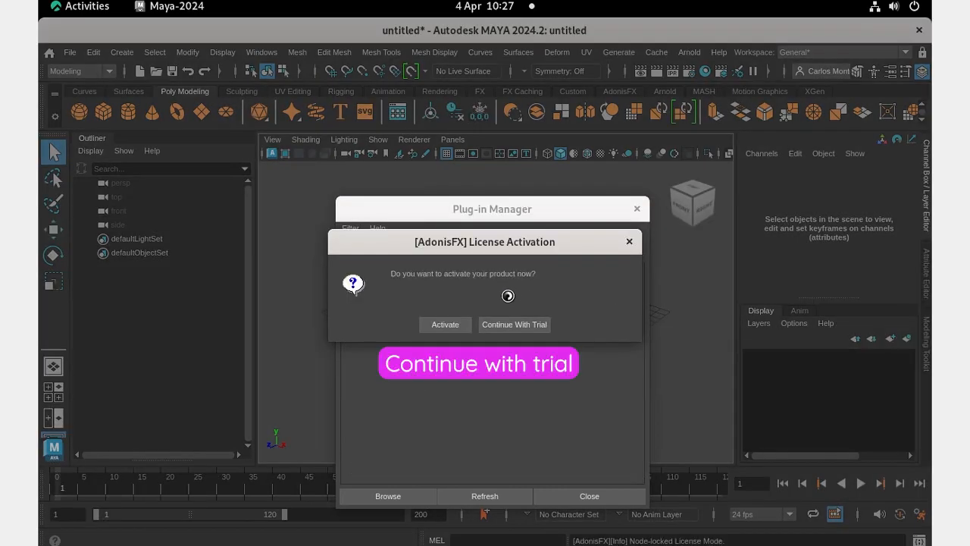
left_click(513, 324)
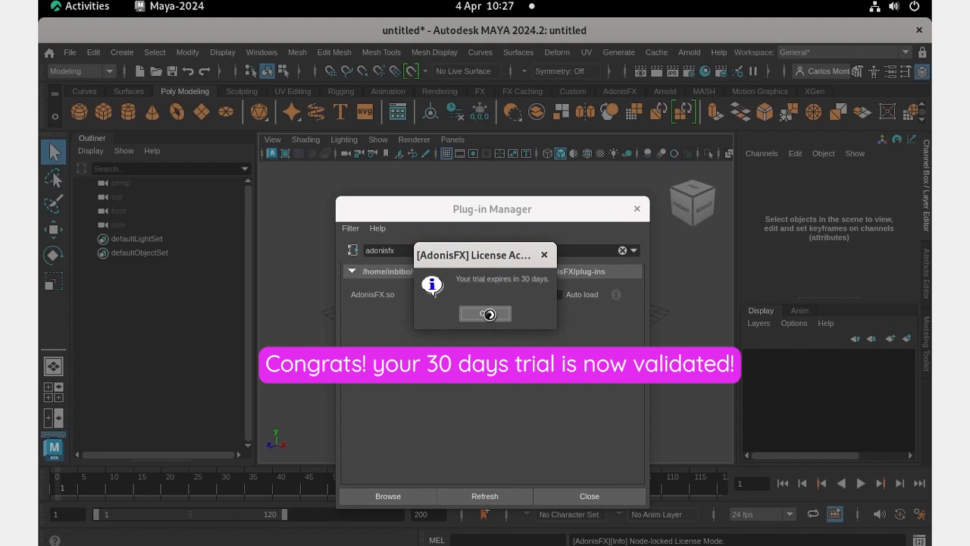
left_click(485, 314)
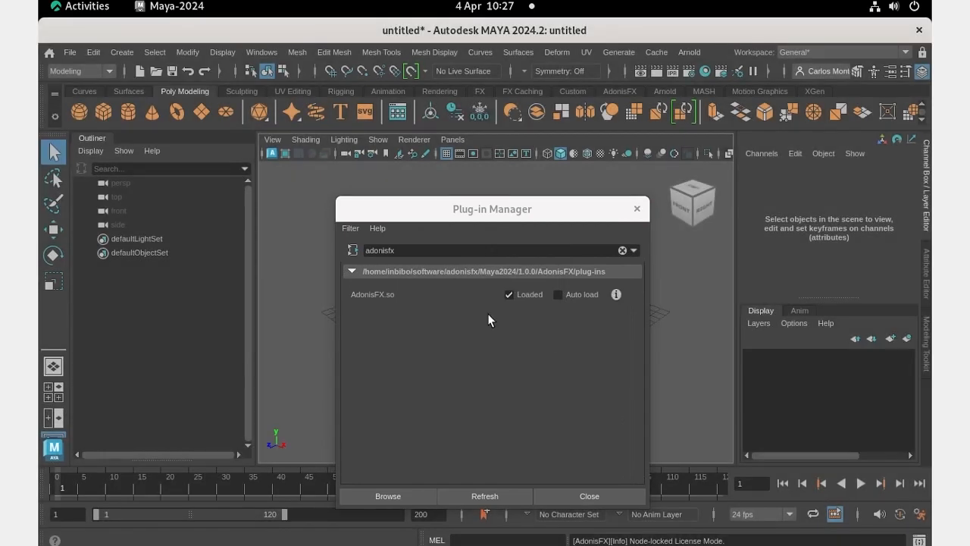